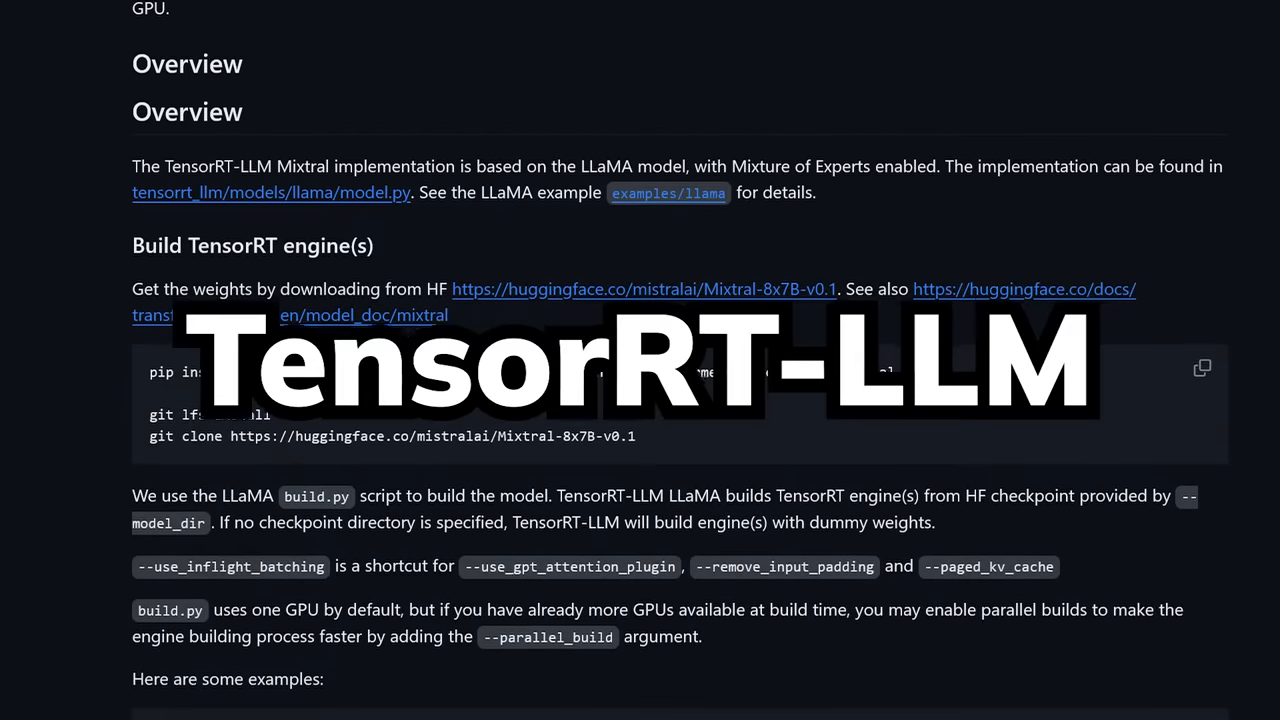
Step: Browse the GTC homepage's in-person experience overview, recommended sessions and global thought leaders
{"action": "scroll", "scroll_direction": "down", "scroll_amount": 3}
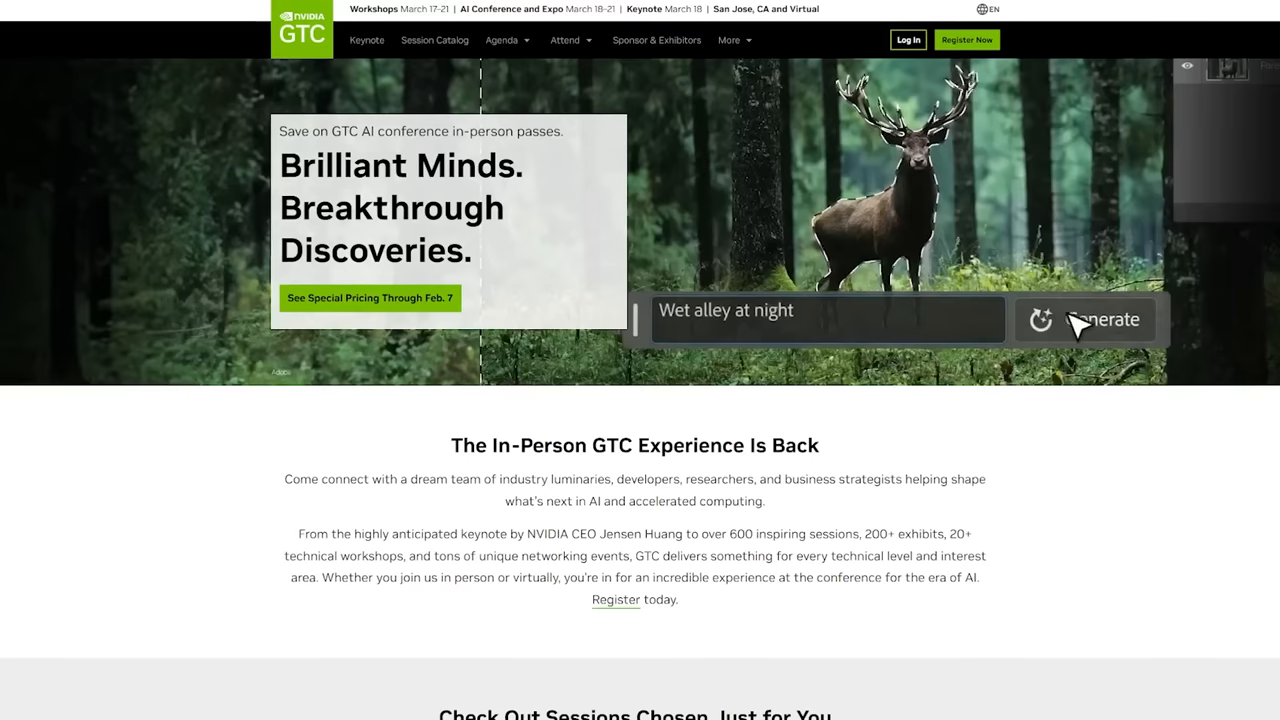
{"action": "left_click", "coordinate": [1085, 319]}
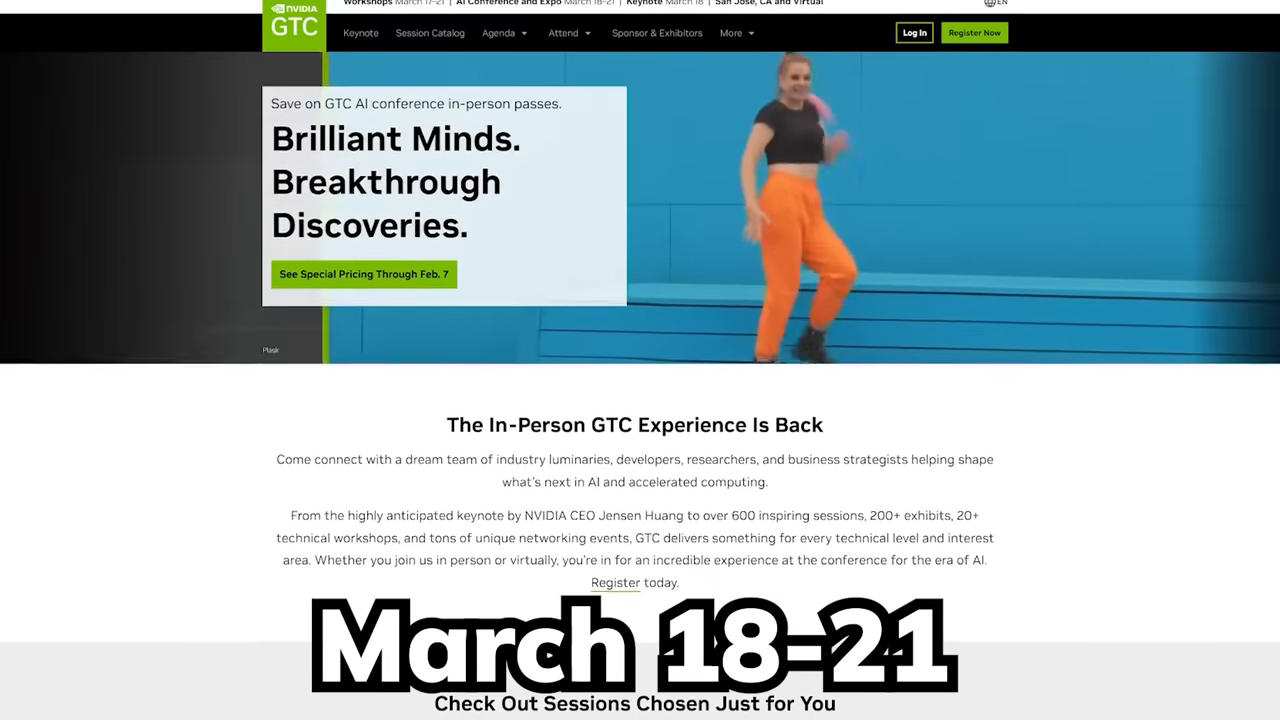
{"action": "scroll", "scroll_direction": "down", "scroll_amount": 3}
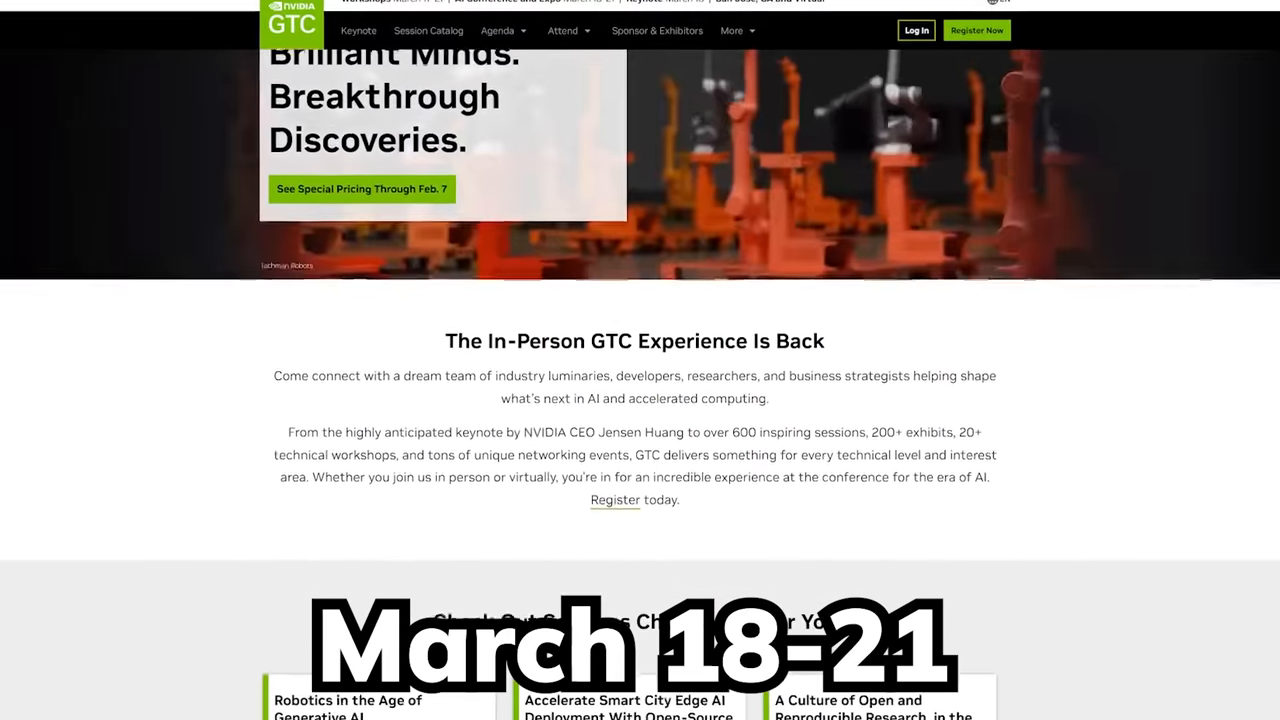
{"action": "scroll", "scroll_direction": "down", "scroll_amount": 3}
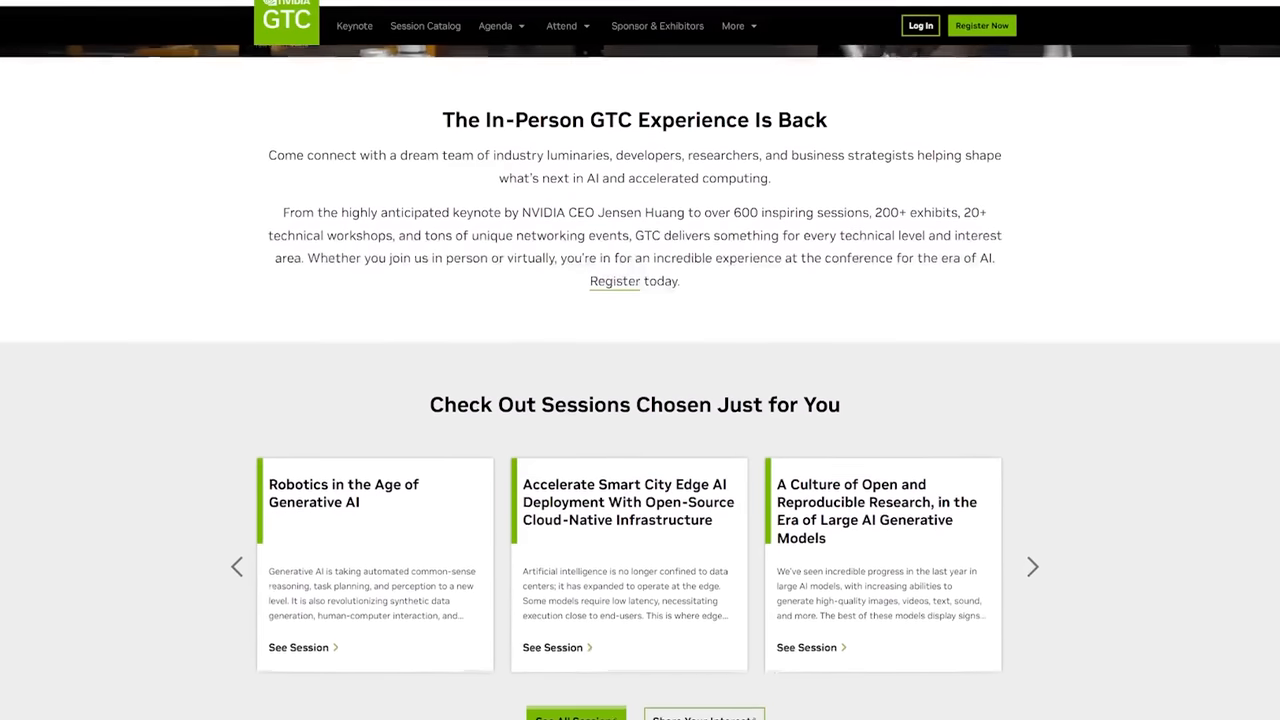
{"action": "scroll", "scroll_direction": "down", "scroll_amount": 3}
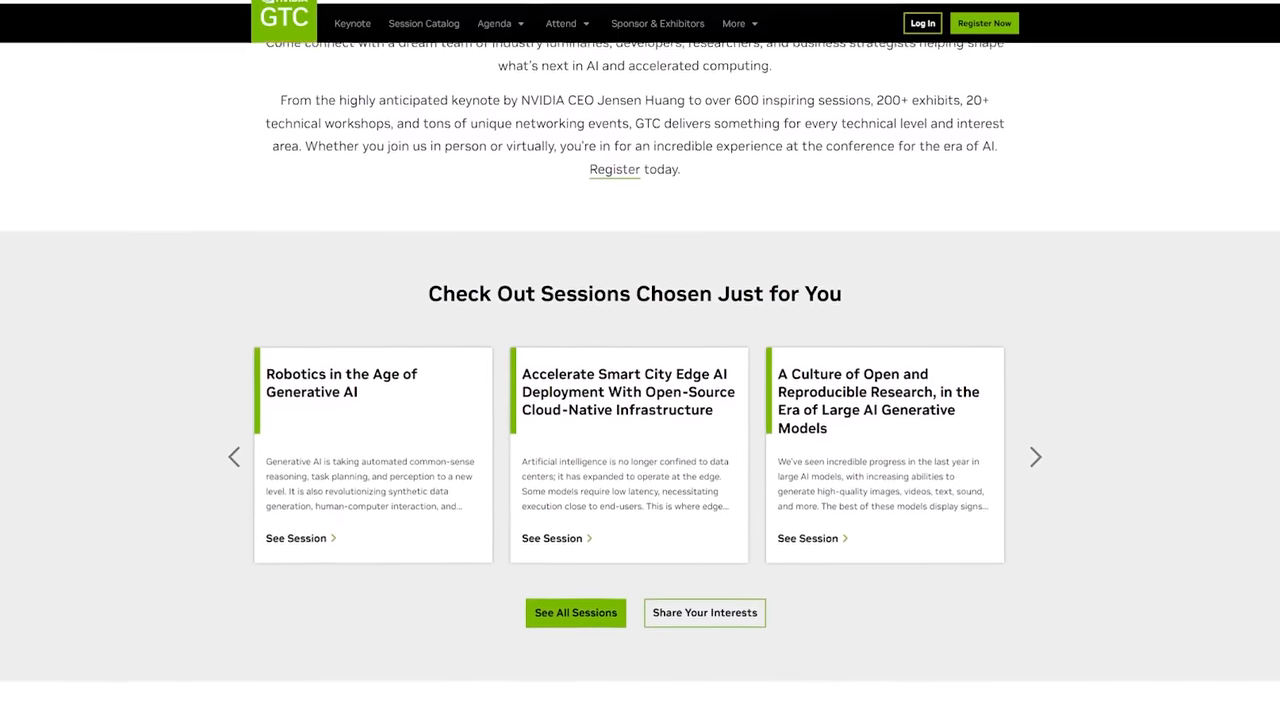
{"action": "scroll", "scroll_direction": "down", "scroll_amount": 3}
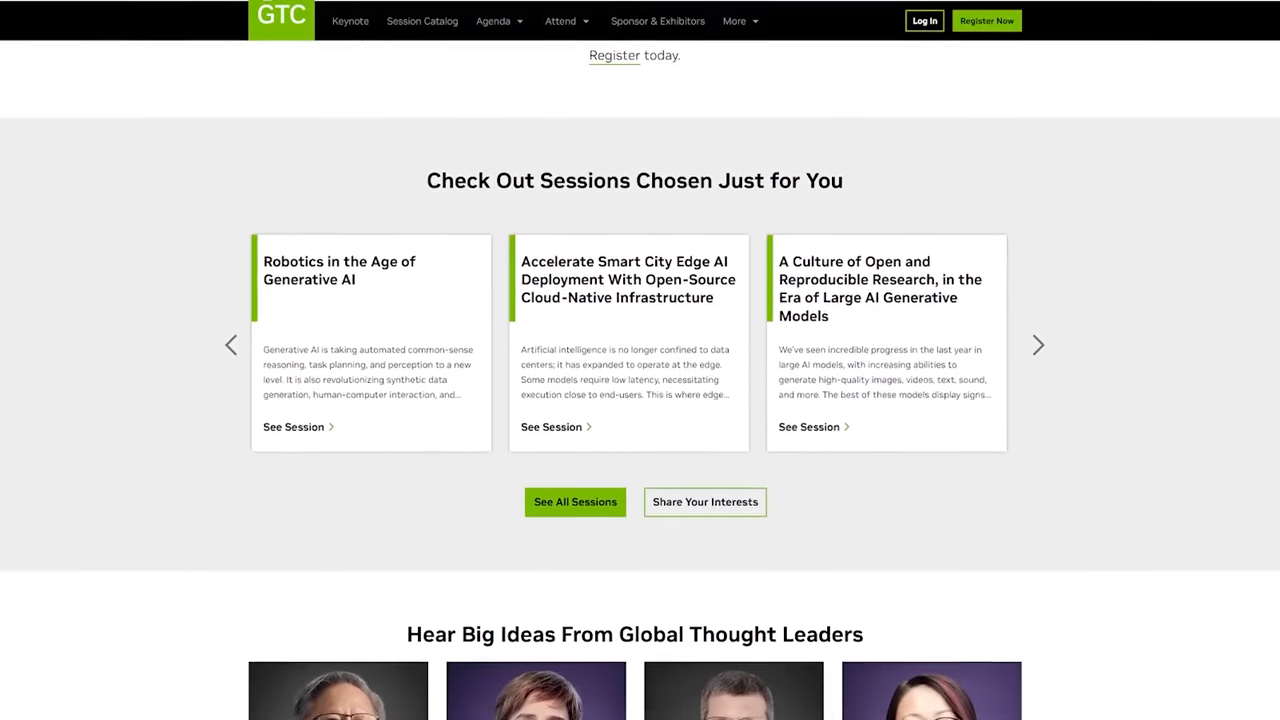
{"action": "scroll", "scroll_direction": "down", "scroll_amount": 3}
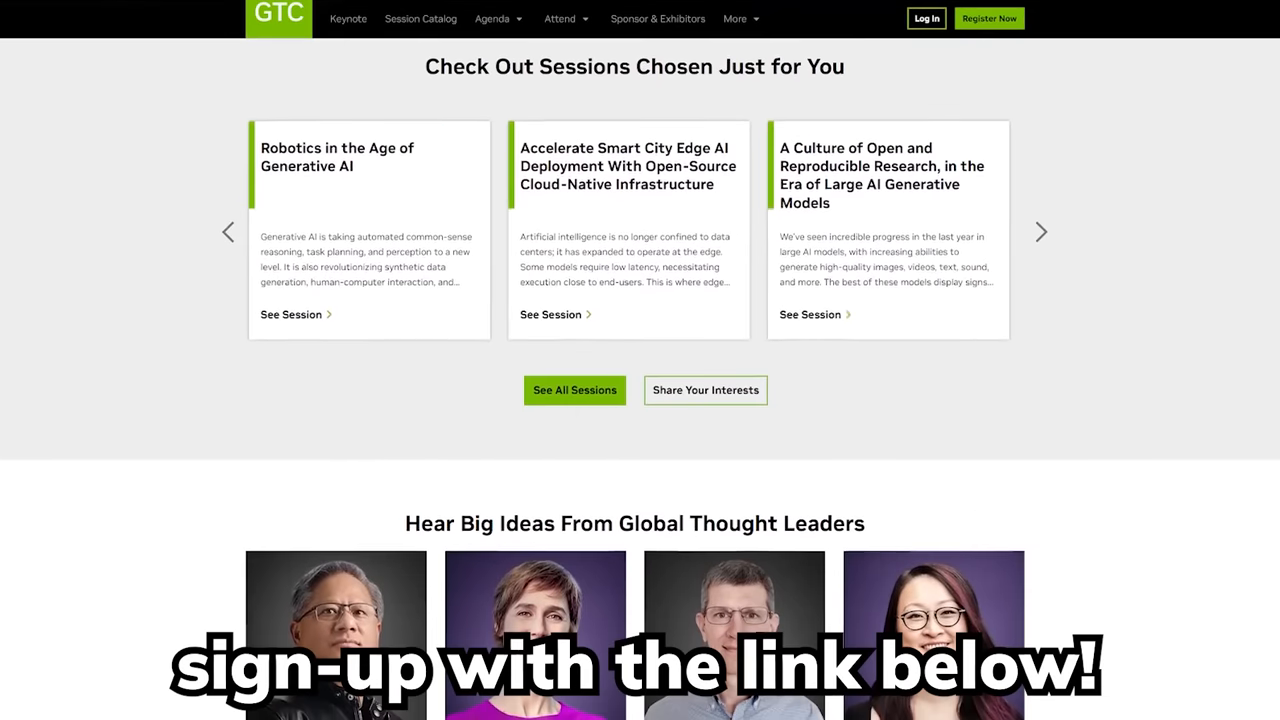
{"action": "scroll", "scroll_direction": "down", "scroll_amount": 3}
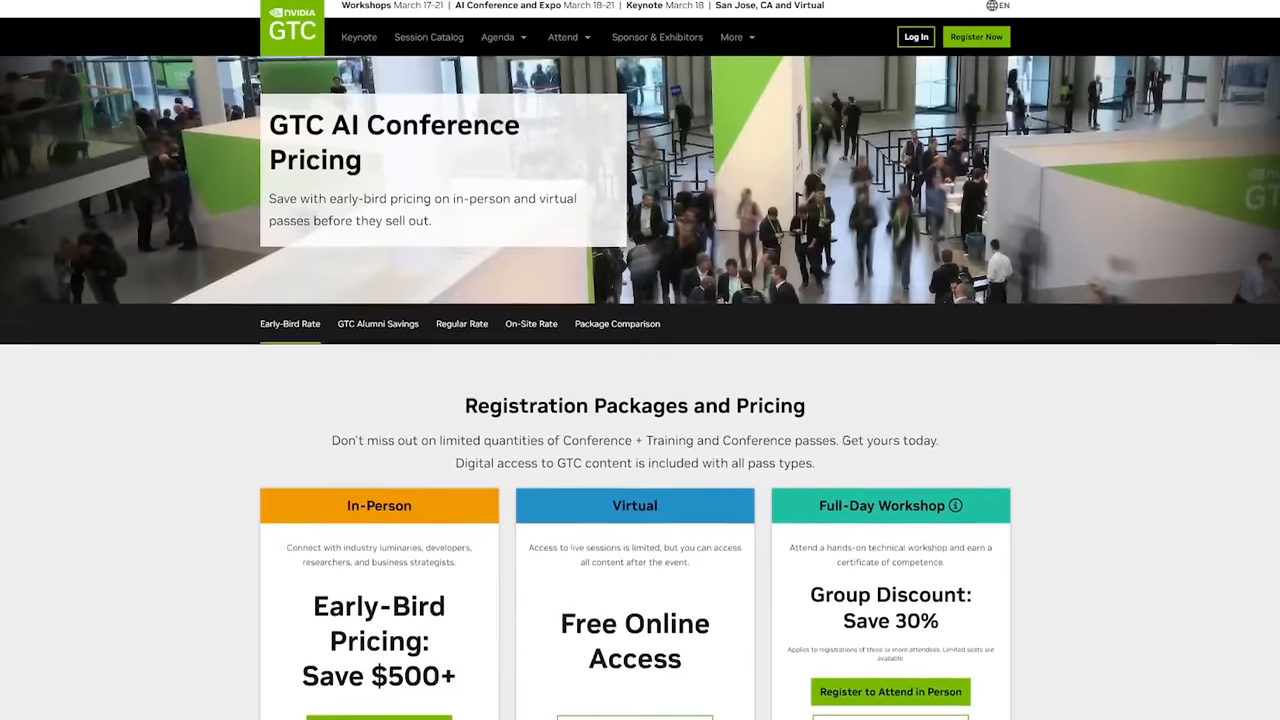
Step: Review early-bird conference and exhibits pass rates ending Feb 7, then return to the package overview
{"action": "scroll", "scroll_direction": "down", "scroll_amount": 3}
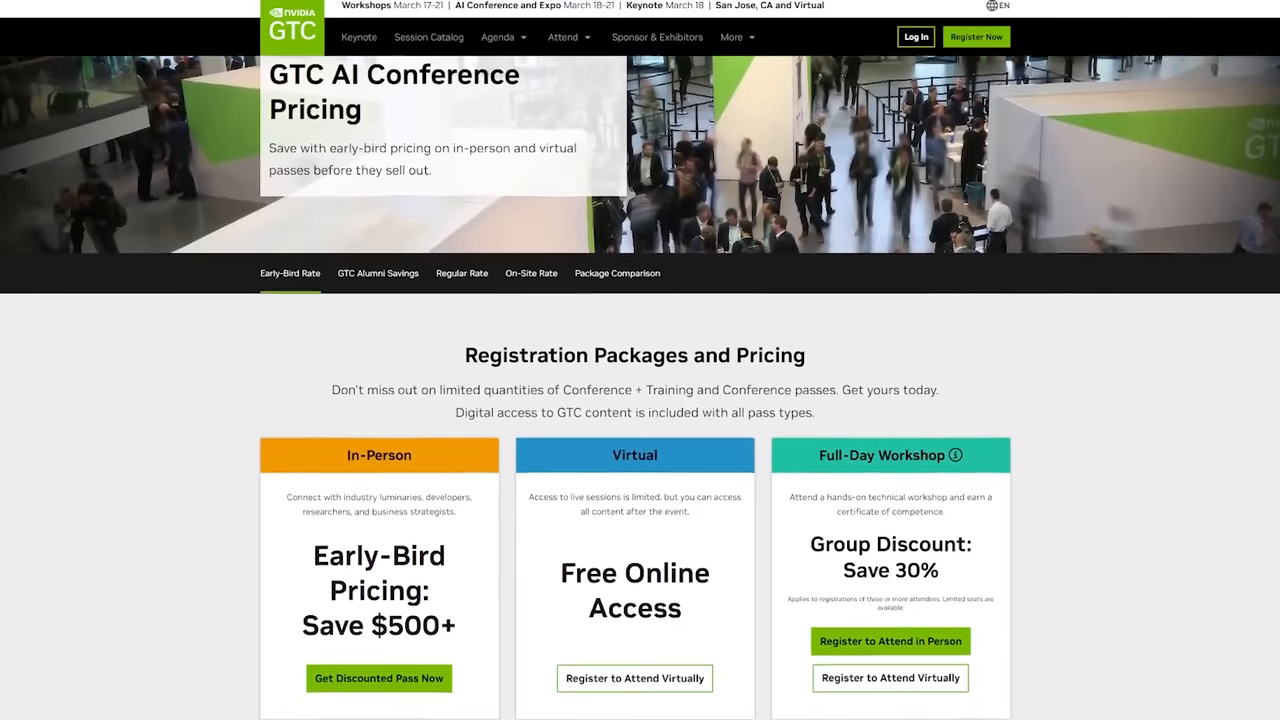
{"action": "scroll", "scroll_direction": "down", "scroll_amount": 3}
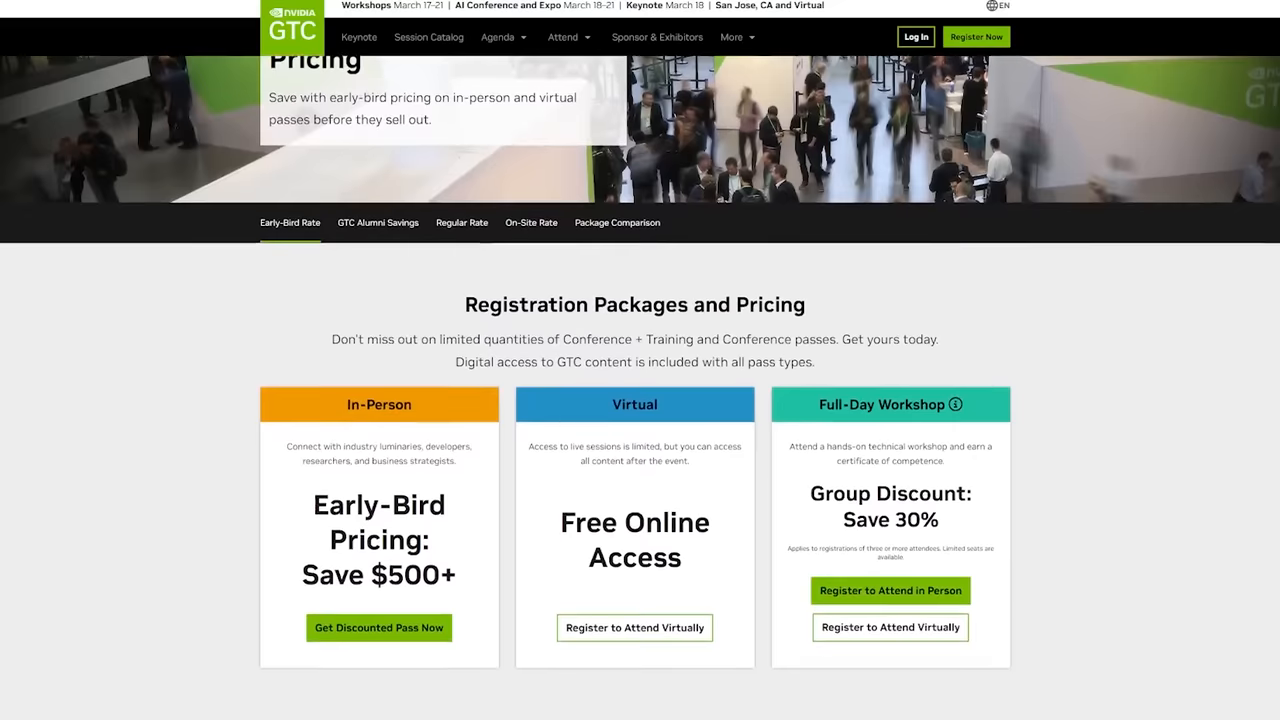
{"action": "scroll", "scroll_direction": "down", "scroll_amount": 3}
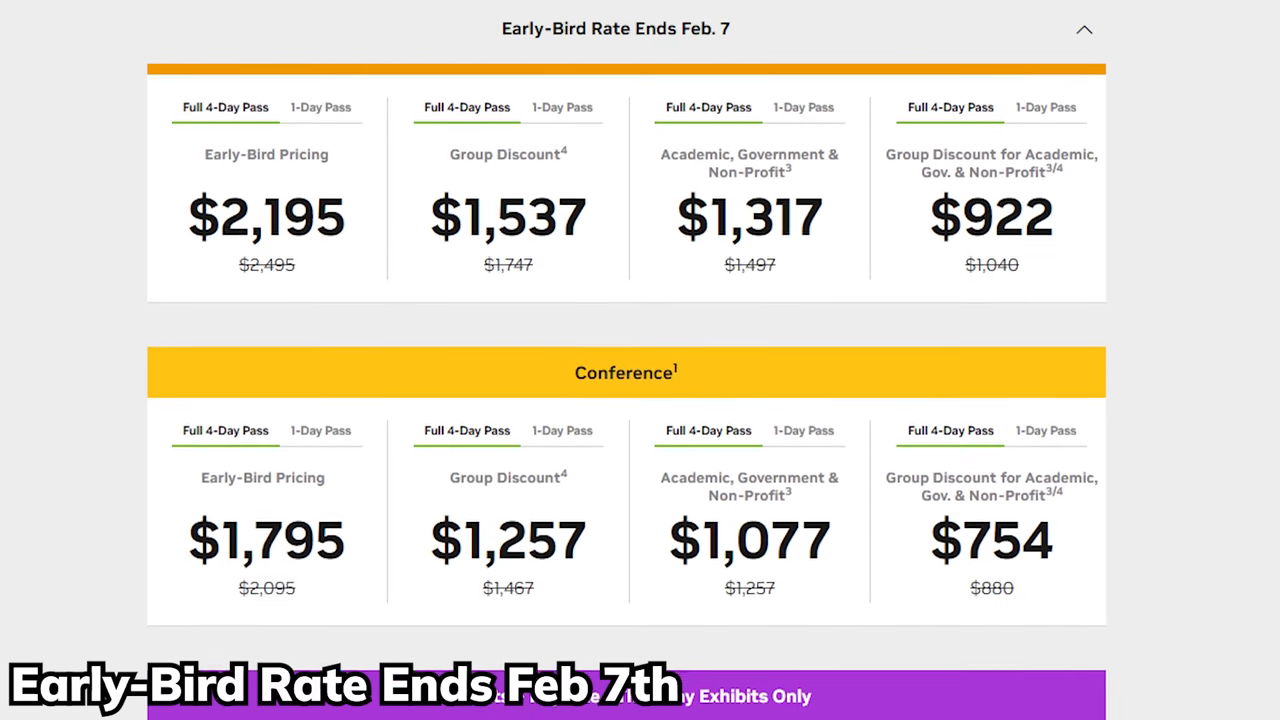
{"action": "scroll", "scroll_direction": "down", "scroll_amount": 3}
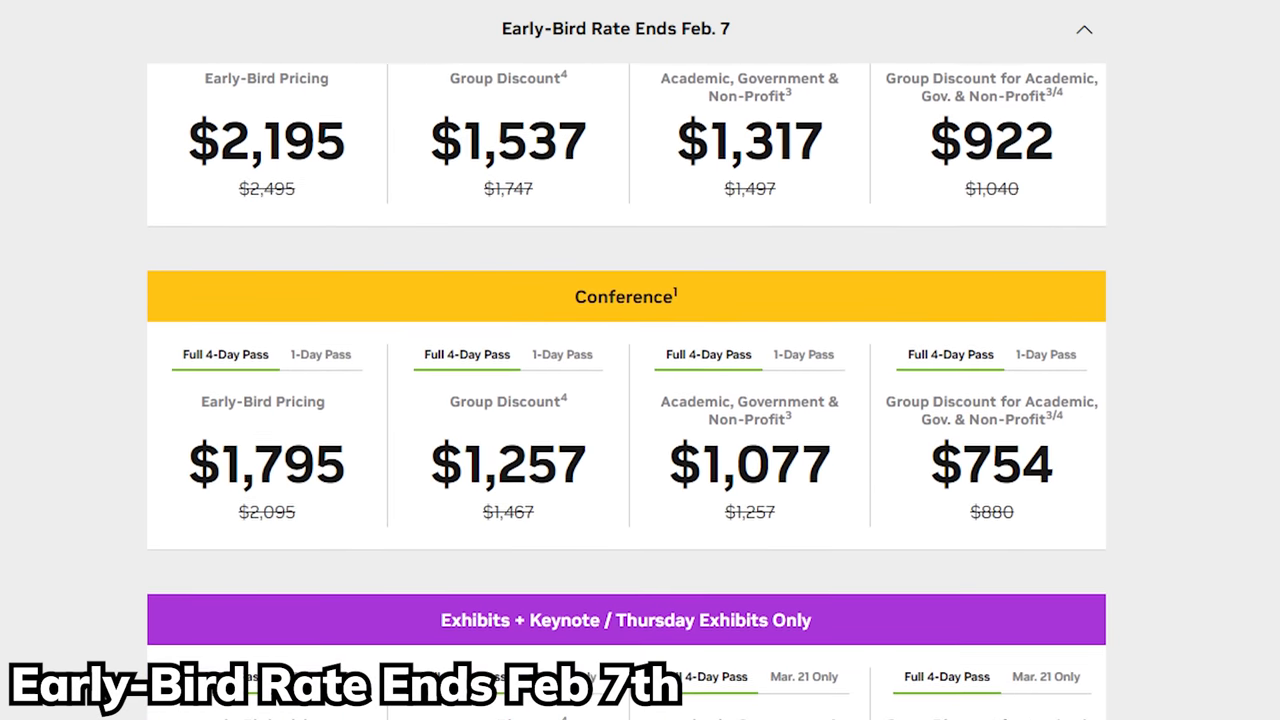
{"action": "scroll", "scroll_direction": "down", "scroll_amount": 3}
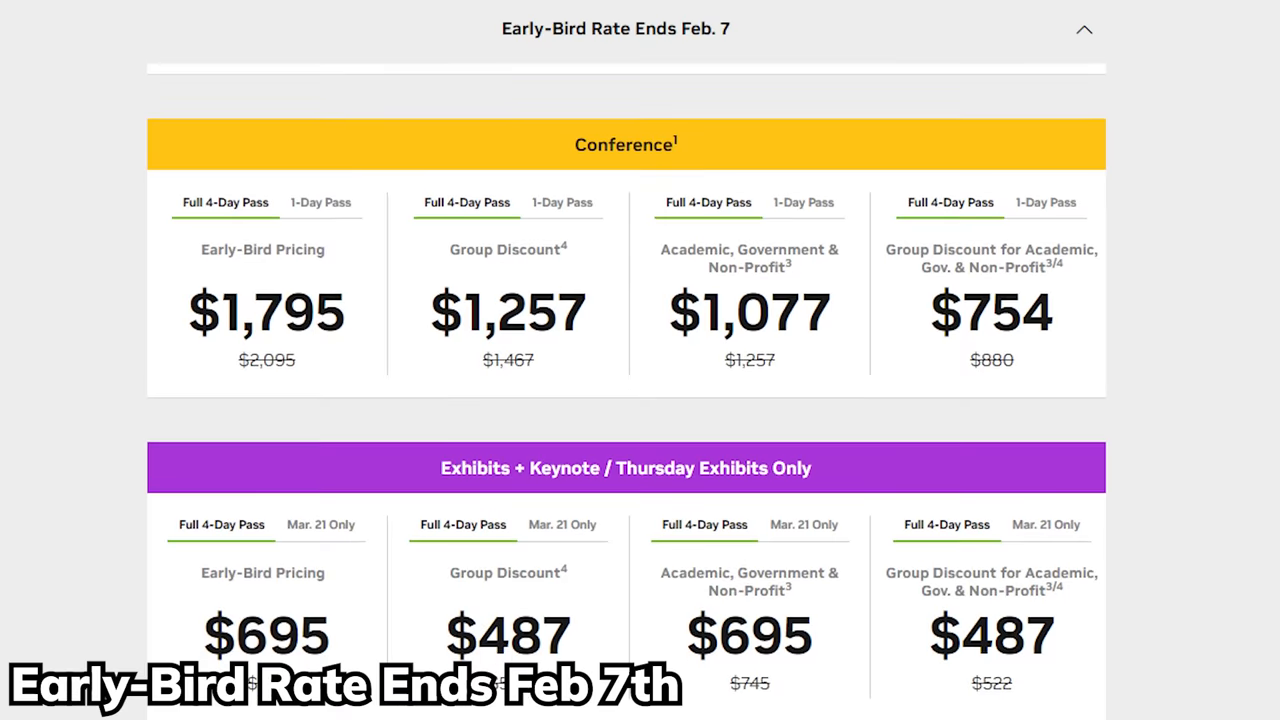
{"action": "scroll", "scroll_direction": "up", "scroll_amount": 3}
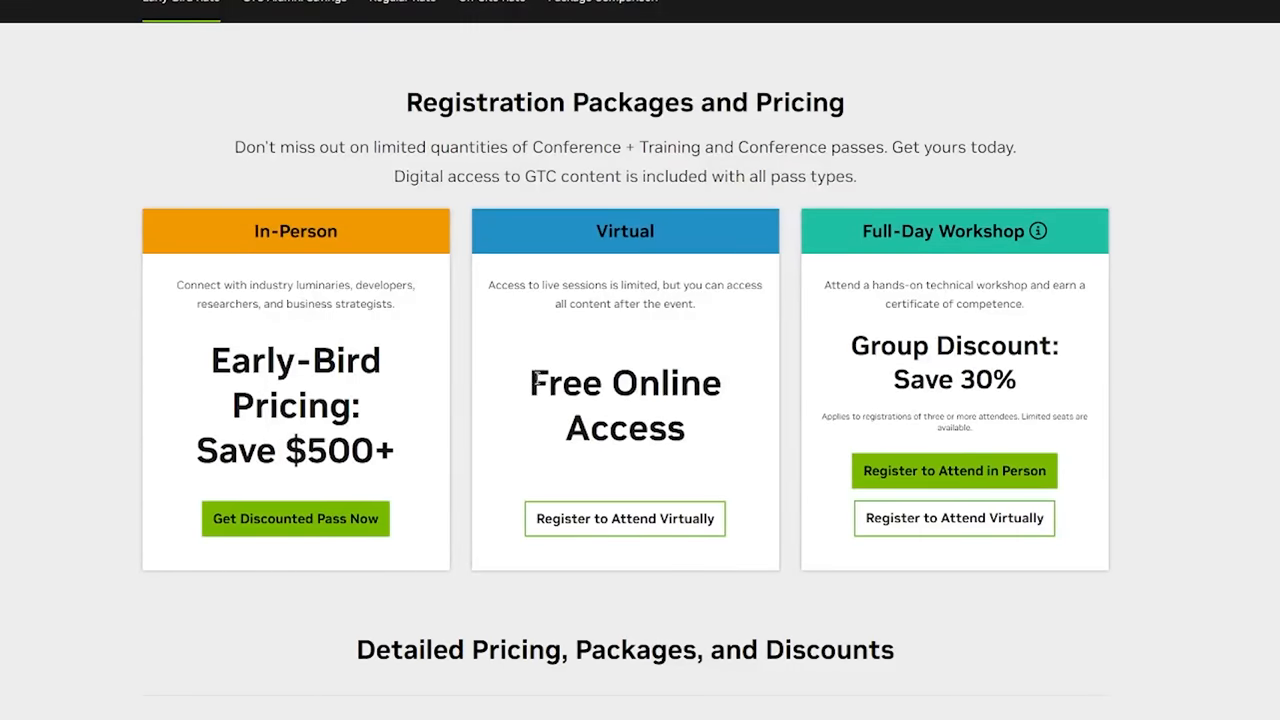
Step: View the certification offer and the Generative AI Conference Sessions page's featured sessions
{"action": "double_click", "coordinate": [624, 428]}
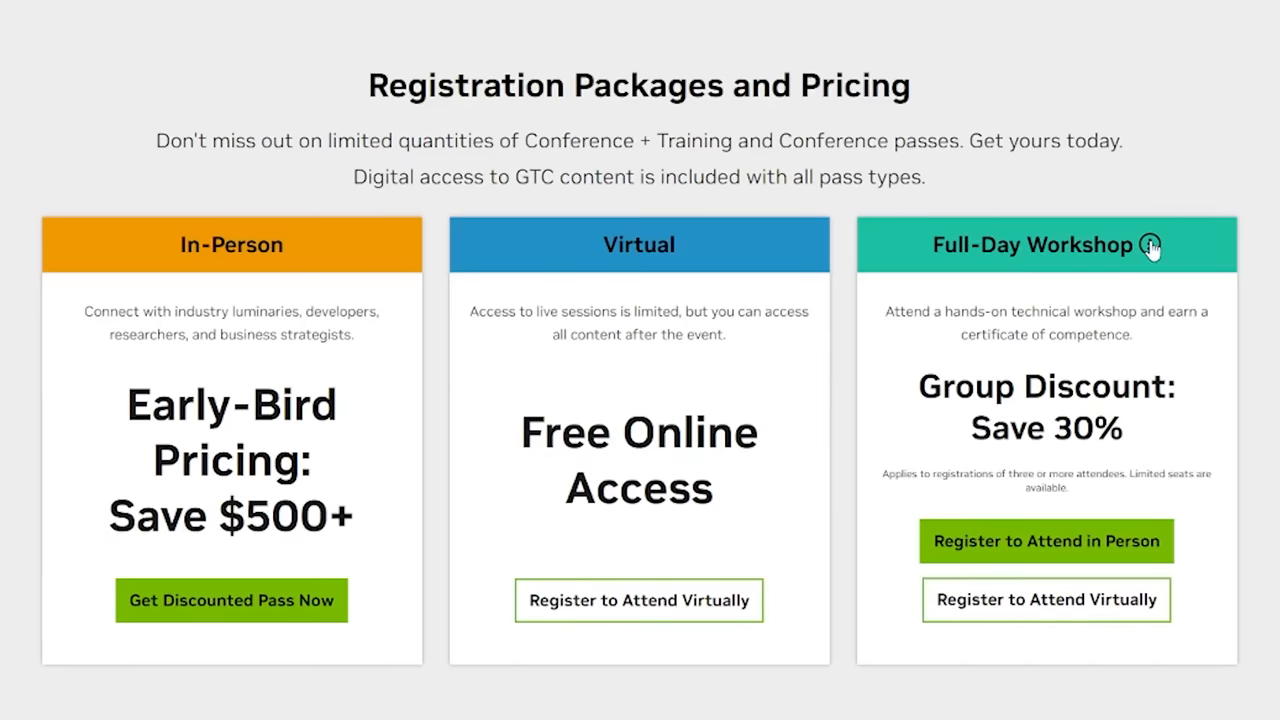
{"action": "scroll", "scroll_direction": "down", "scroll_amount": 3}
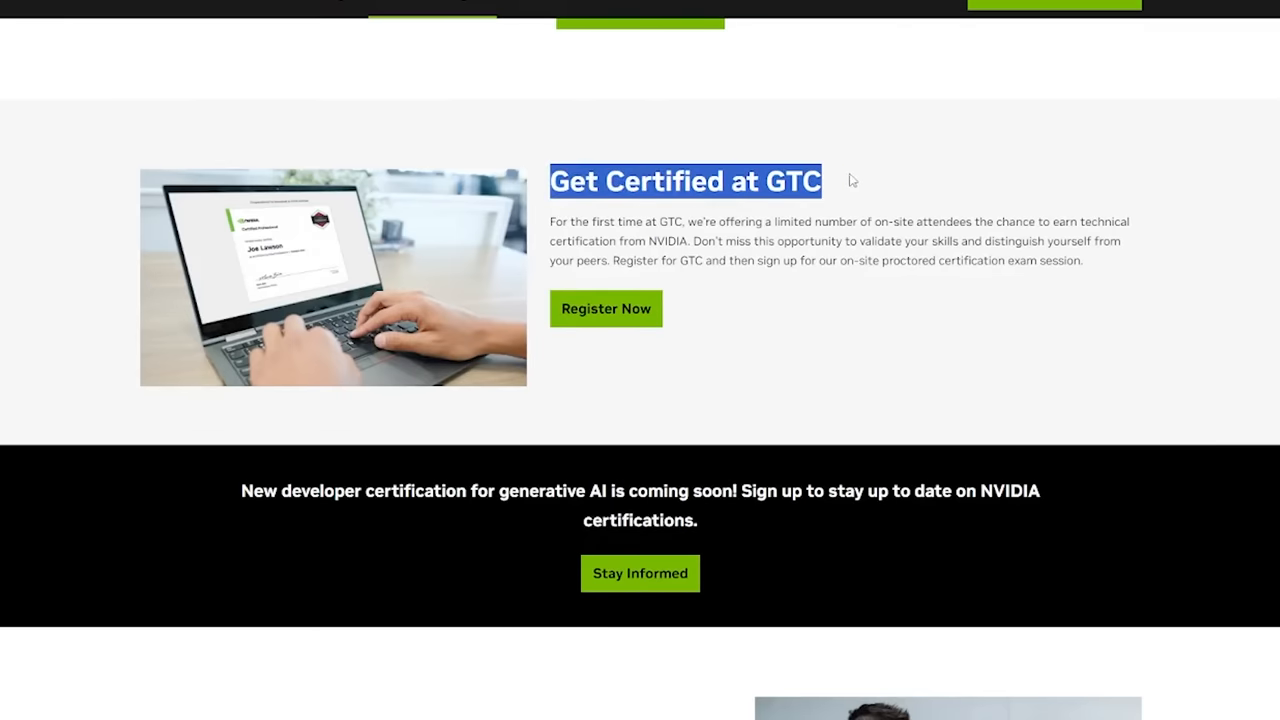
{"action": "scroll", "scroll_direction": "up", "scroll_amount": 3}
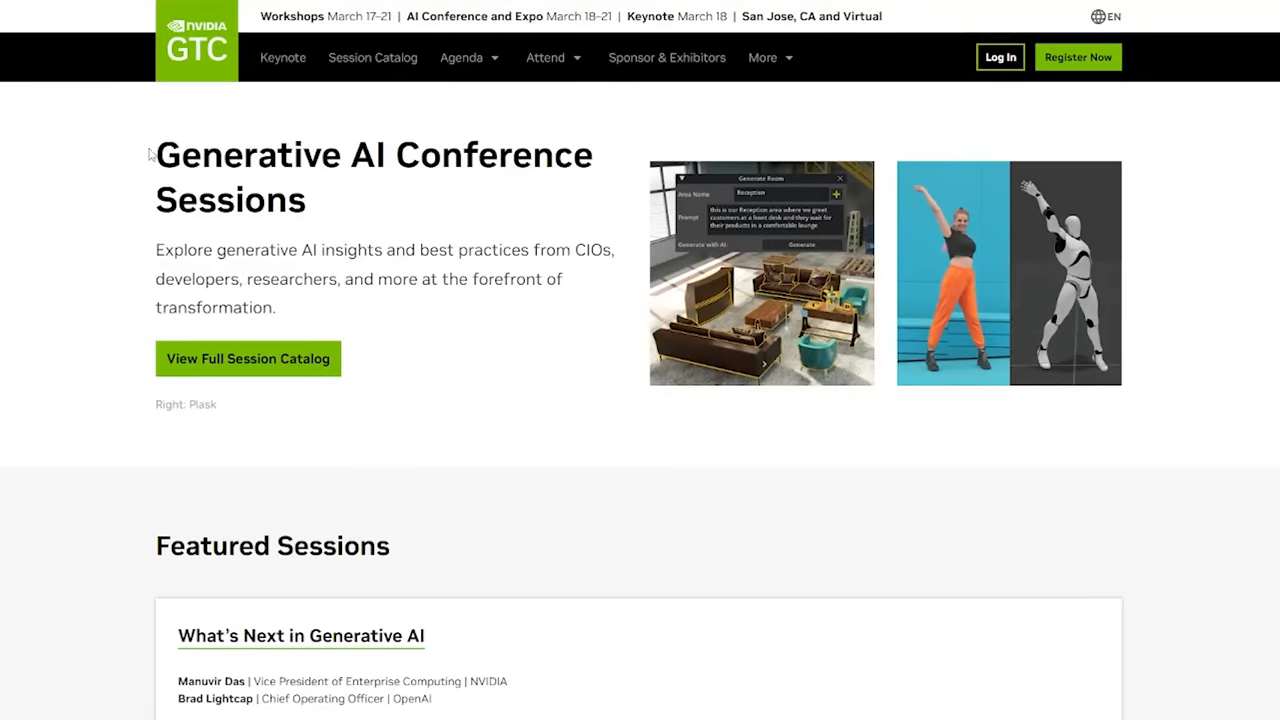